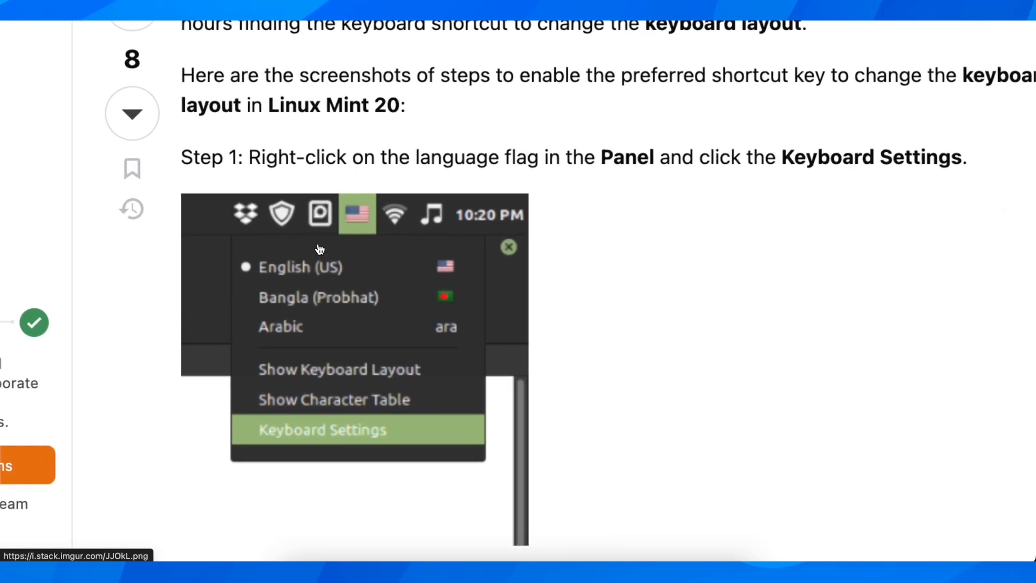
scroll(down, 3)
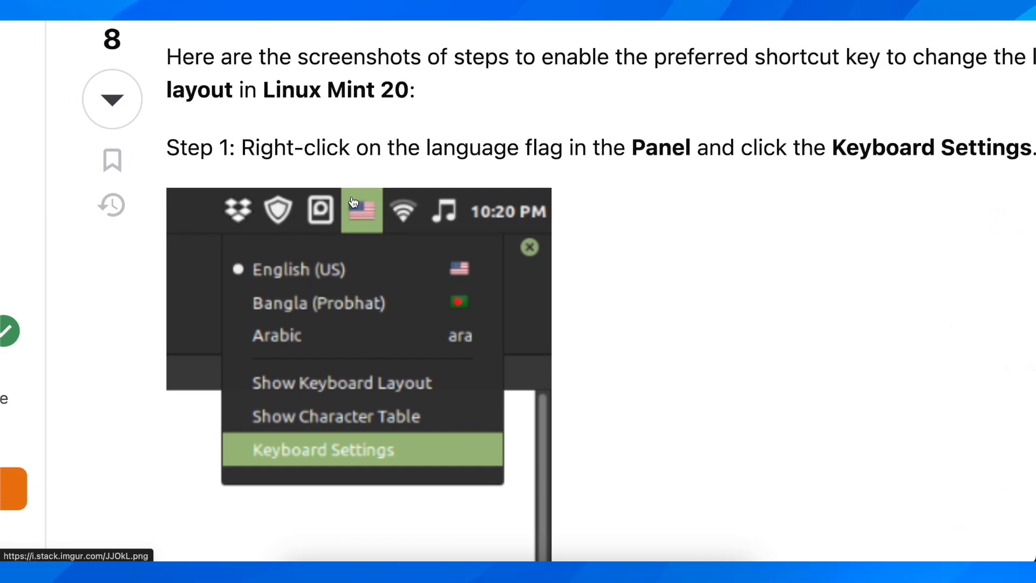
scroll(down, 3)
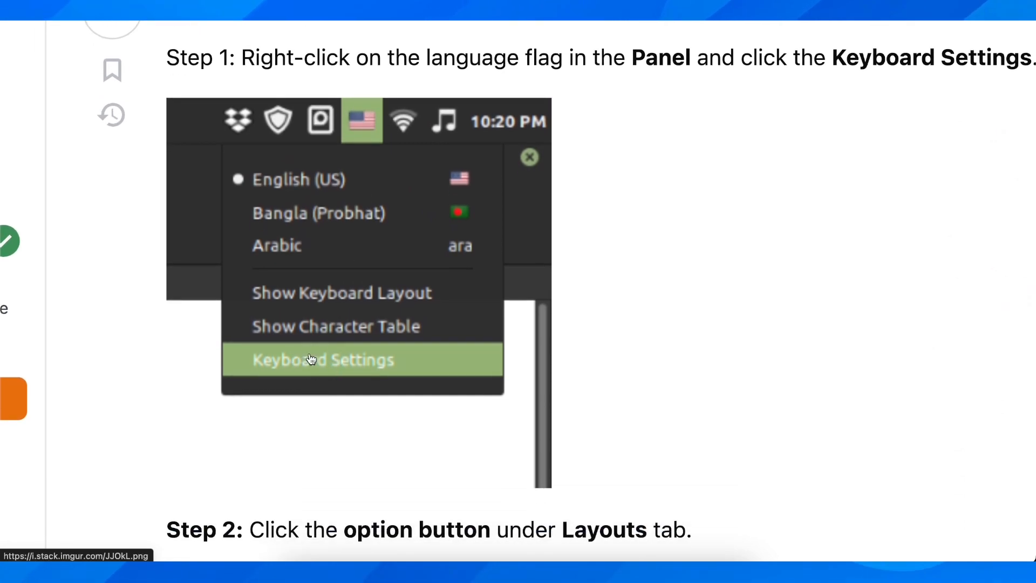
mouse_move(356, 382)
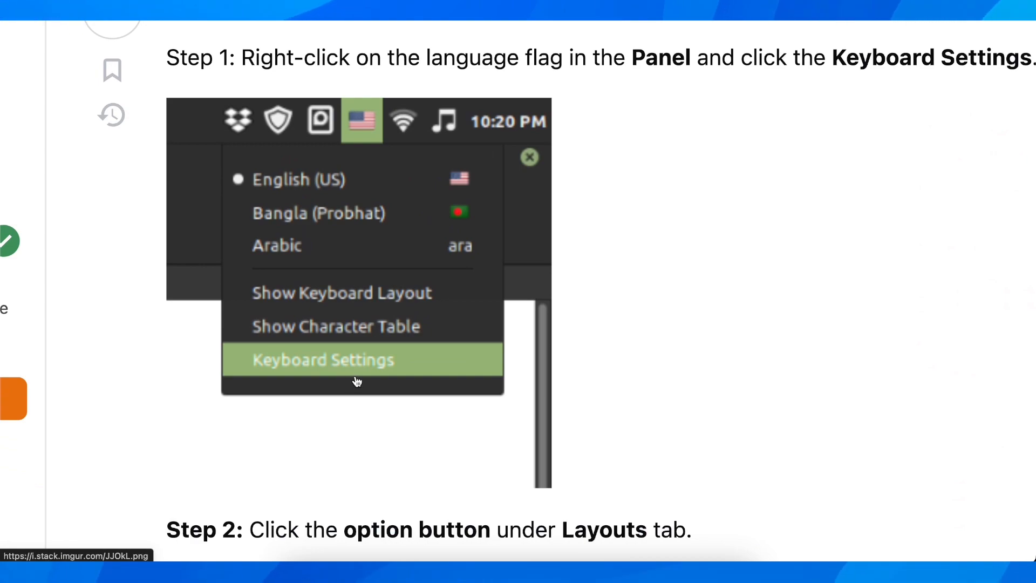
scroll(down, 3)
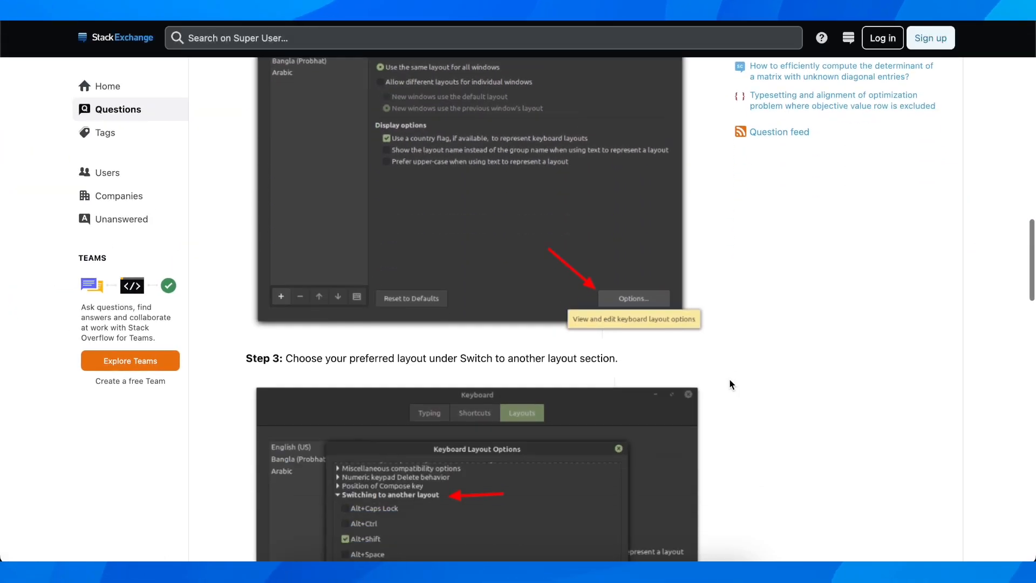
scroll(down, 3)
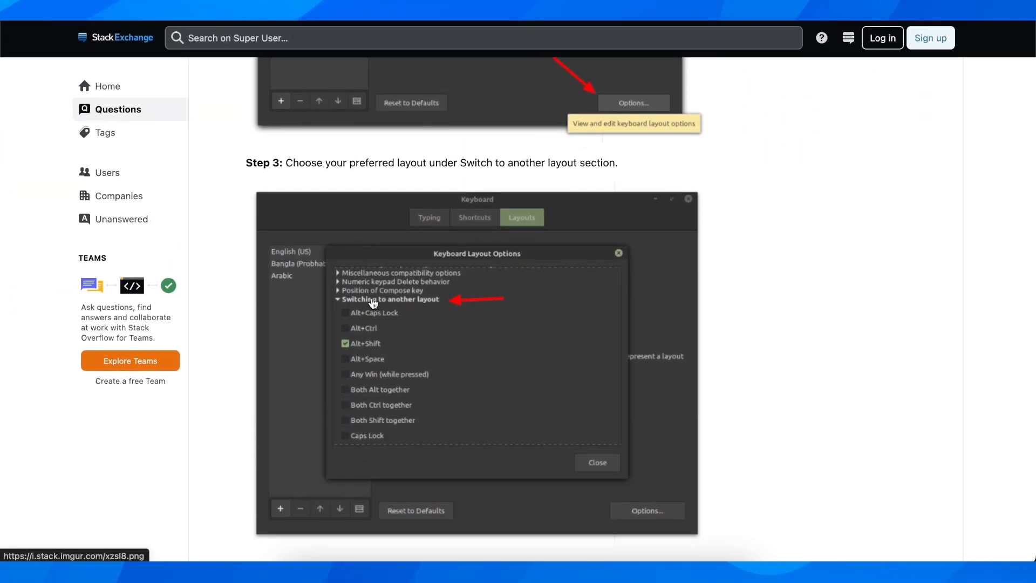
scroll(down, 3)
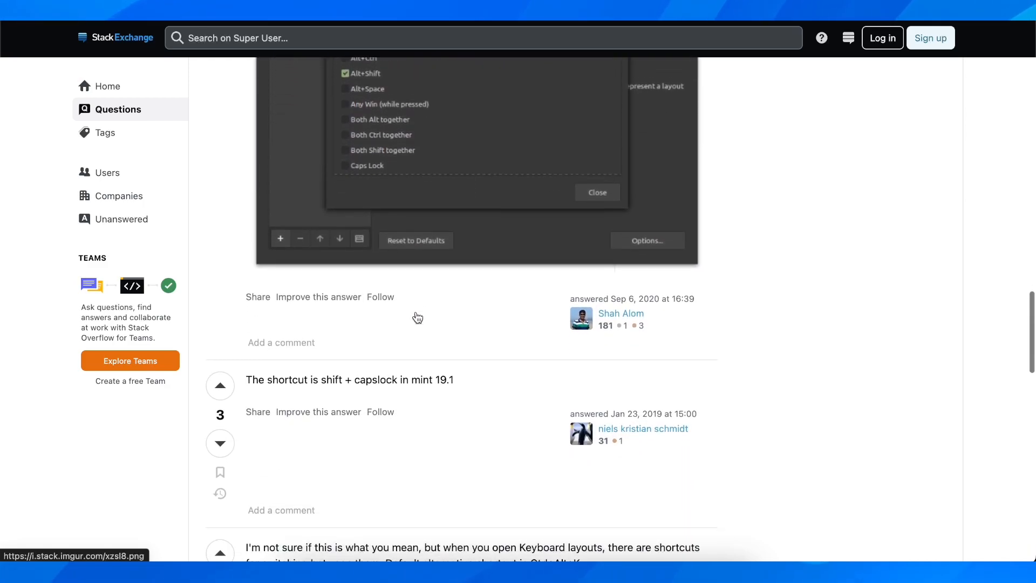
scroll(up, 3)
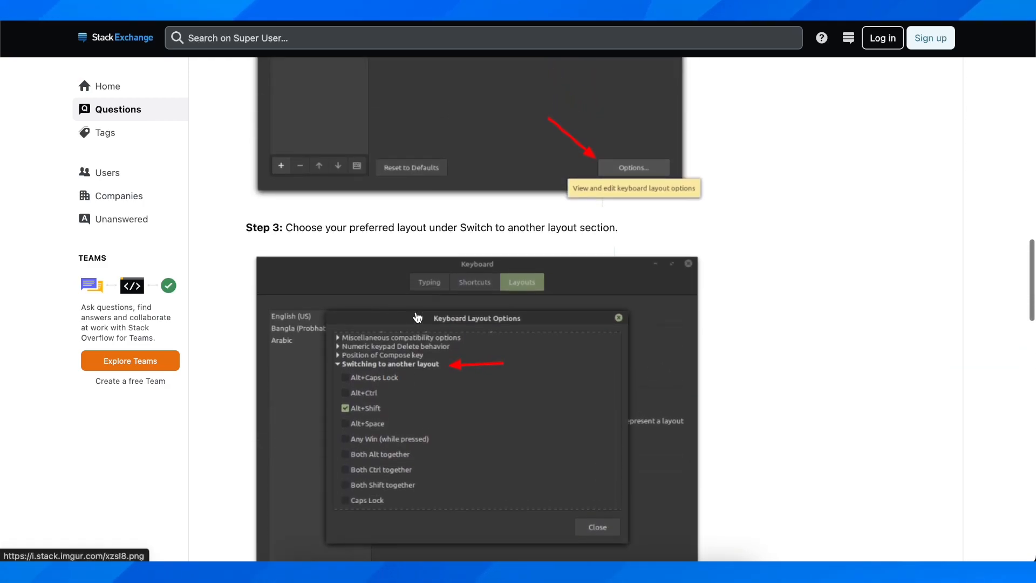
scroll(down, 3)
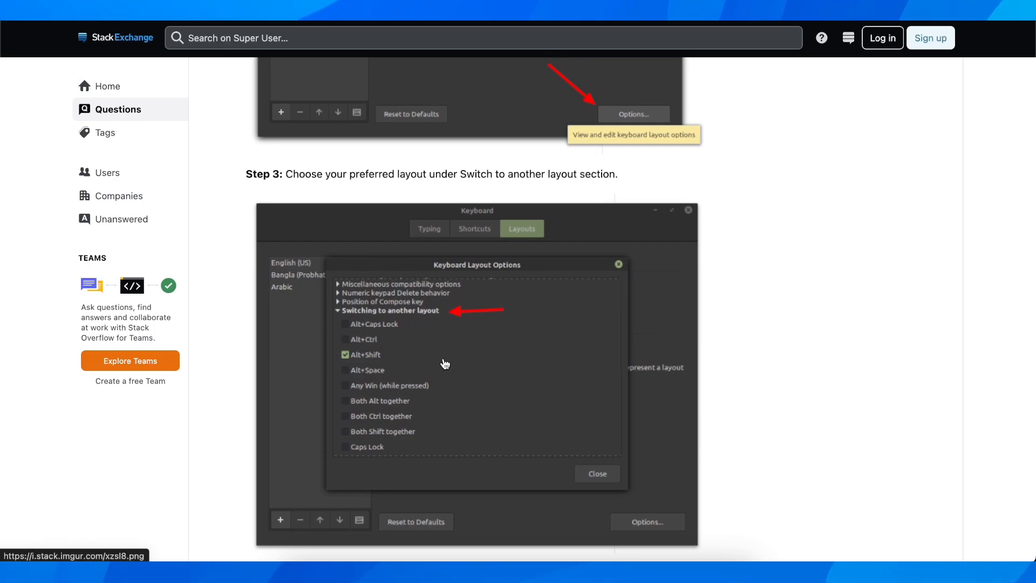
mouse_move(439, 351)
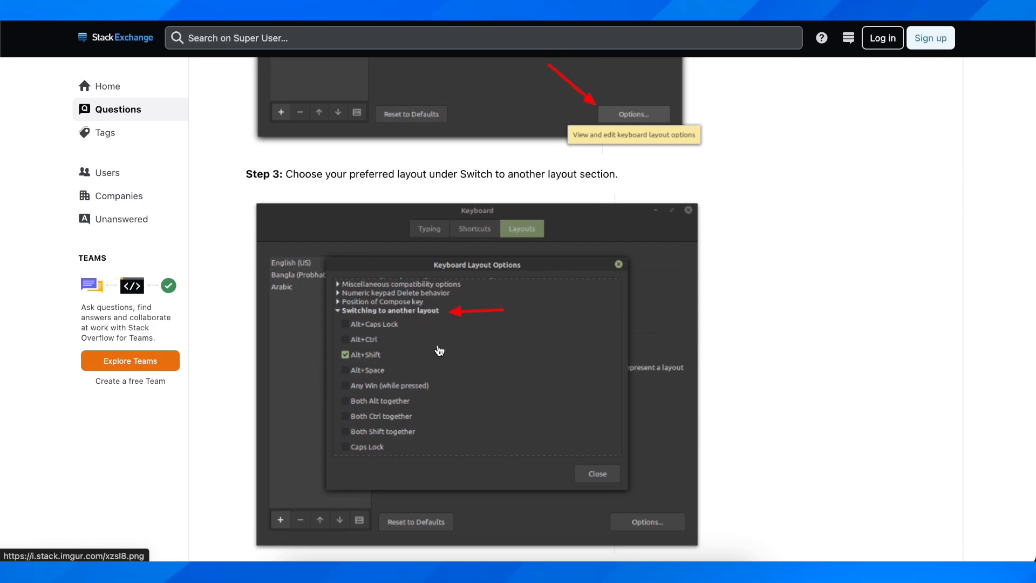
scroll(up, 3)
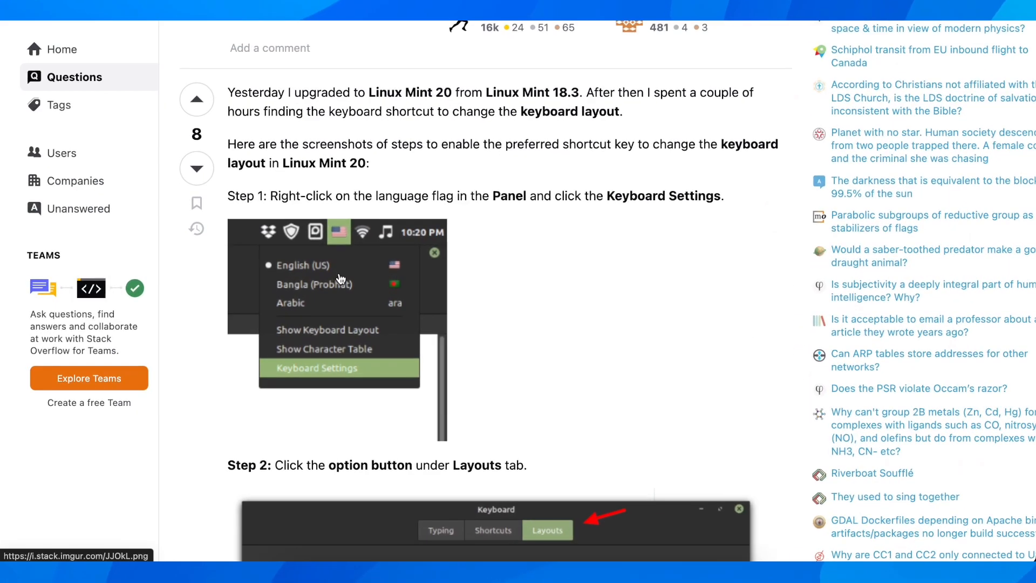
mouse_move(370, 263)
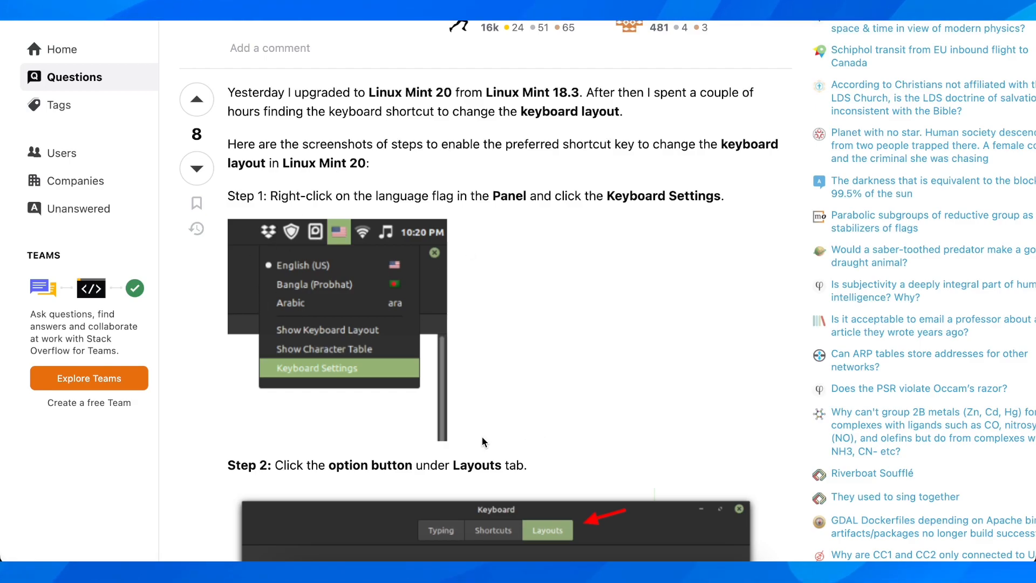
mouse_move(525, 279)
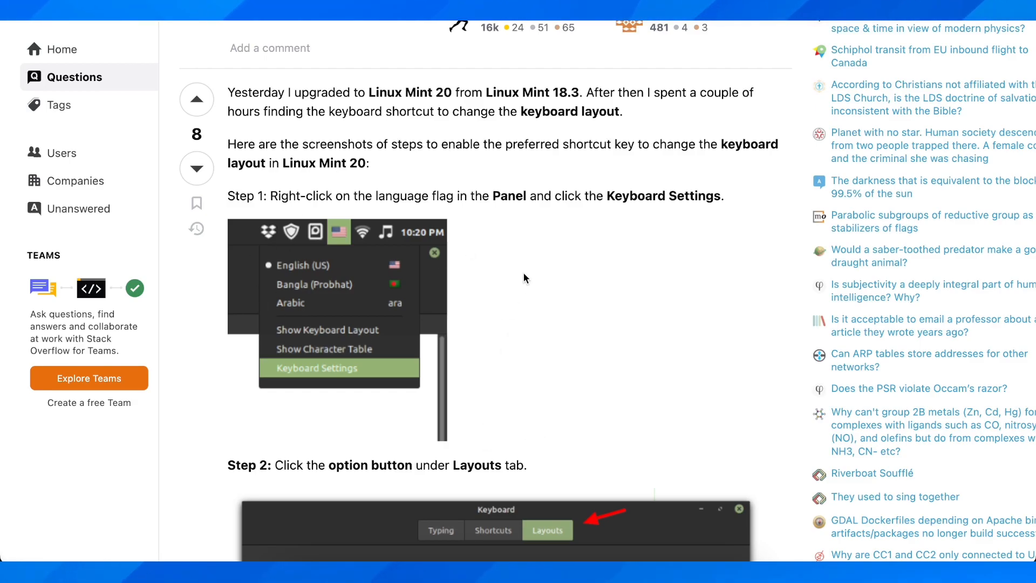